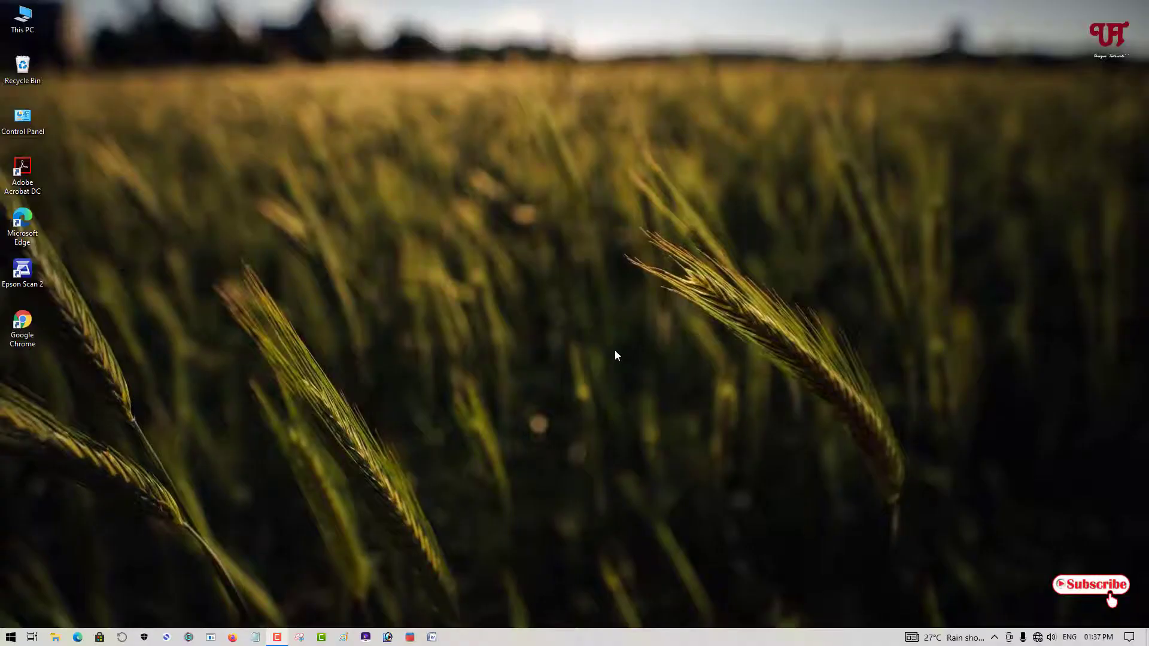
mouse_move(623, 339)
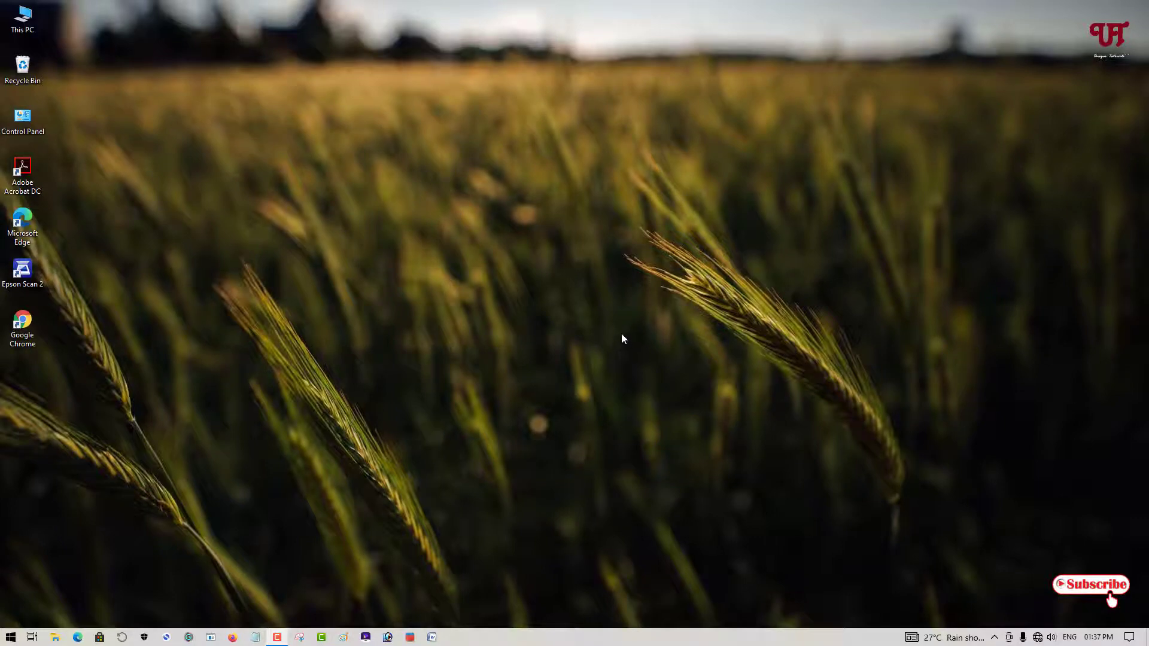
mouse_move(495, 323)
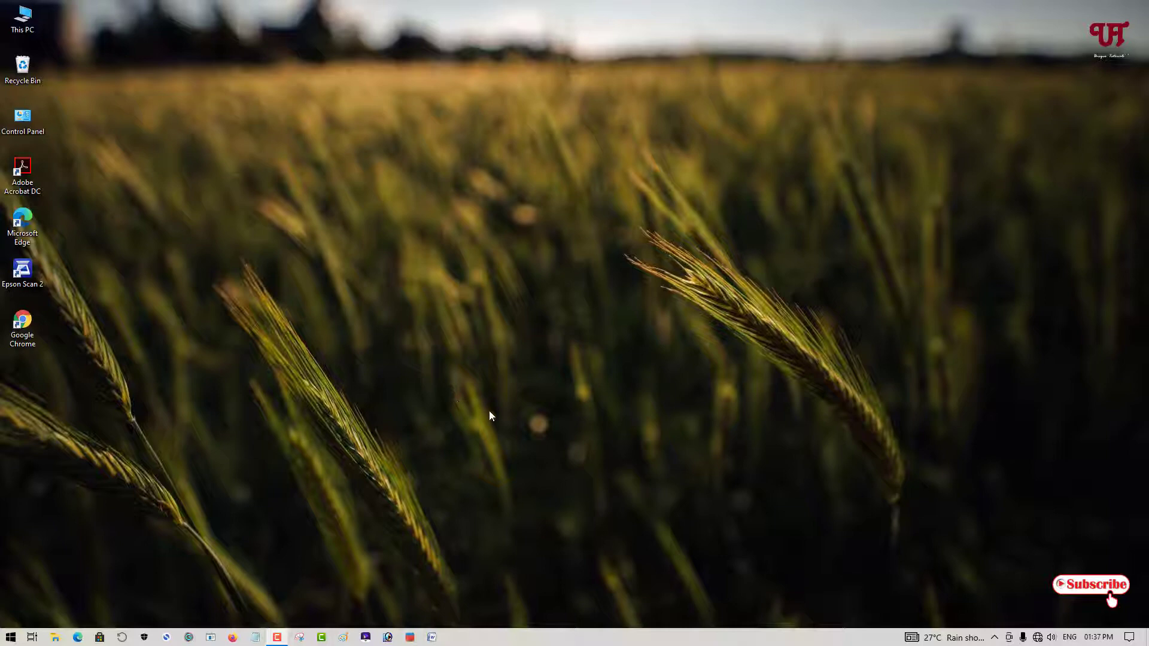
mouse_move(541, 420)
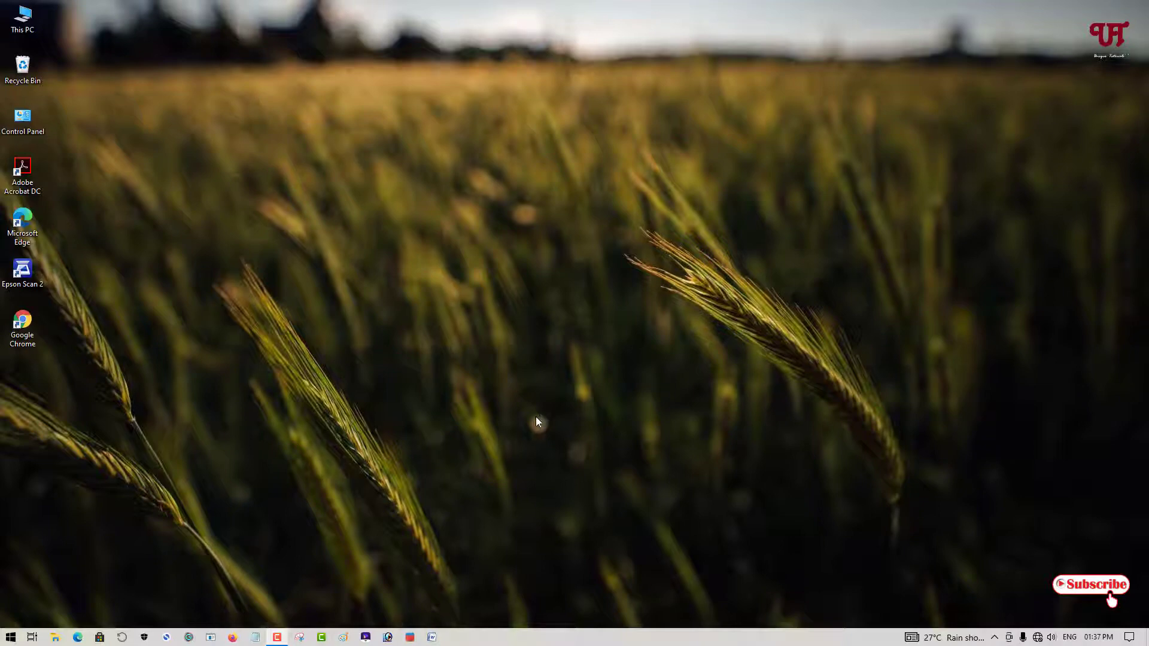
mouse_move(44, 373)
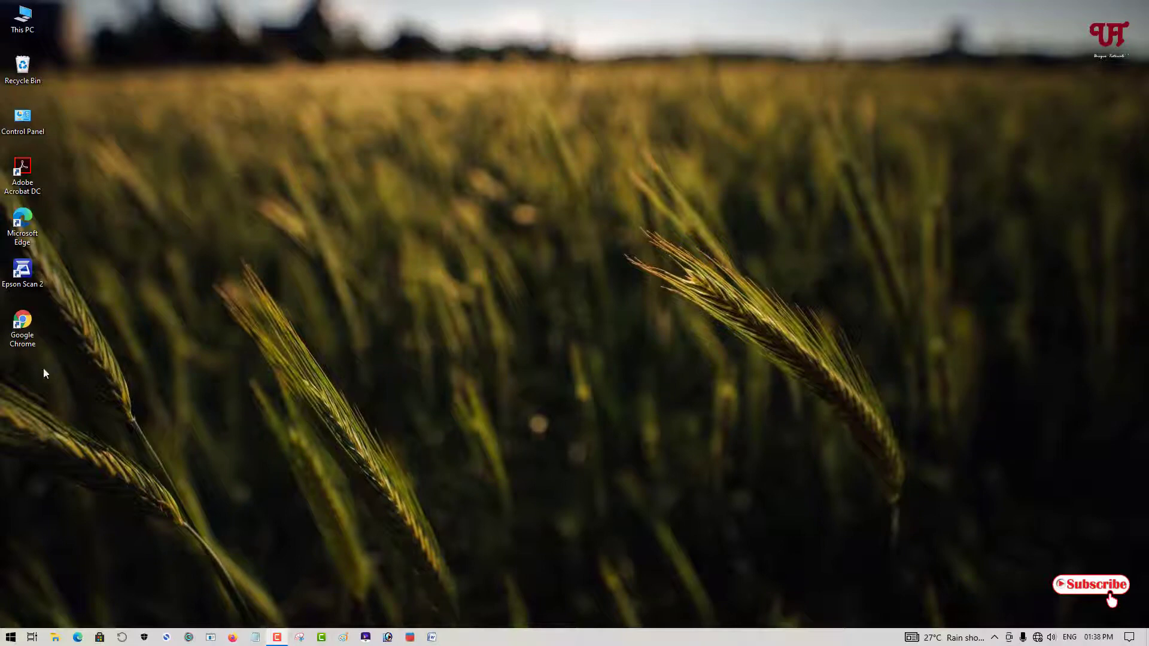
- Check that the Google Chrome shortcut's Properties show a Security tab
left_click(23, 322)
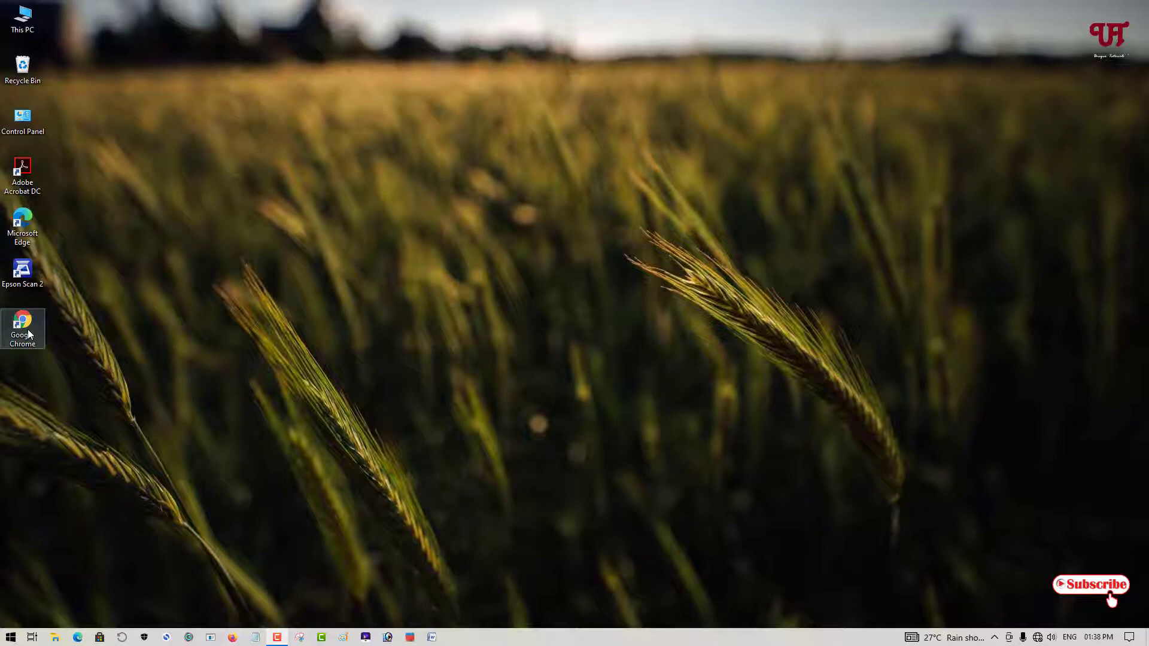
mouse_move(24, 344)
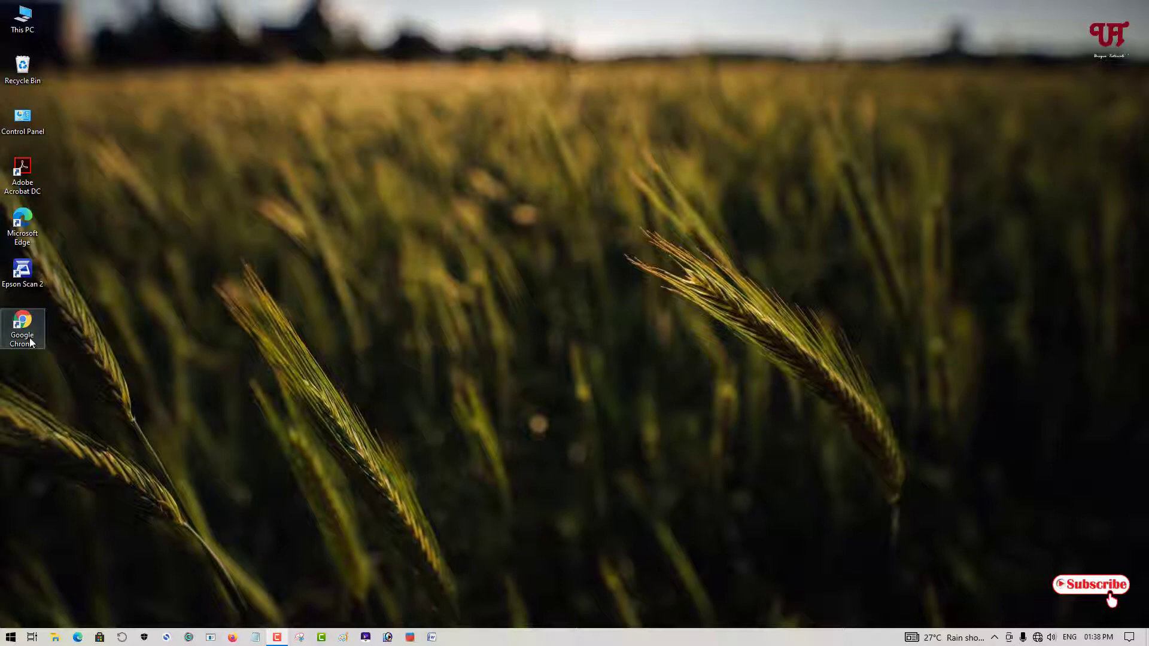
mouse_move(29, 341)
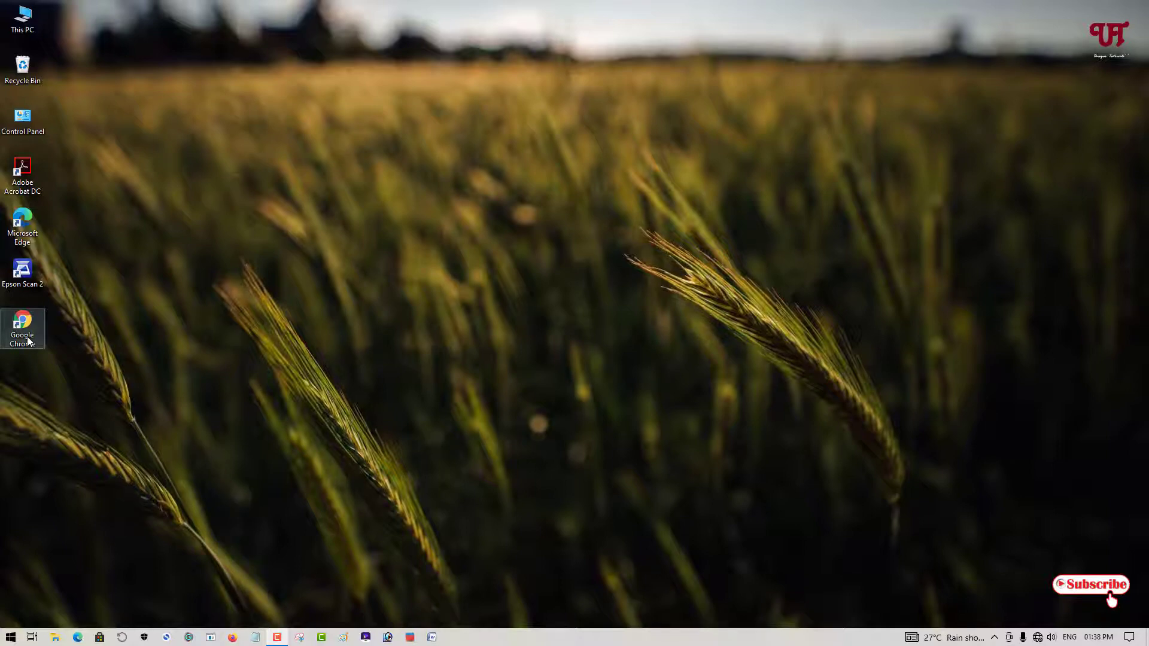
right_click(22, 328)
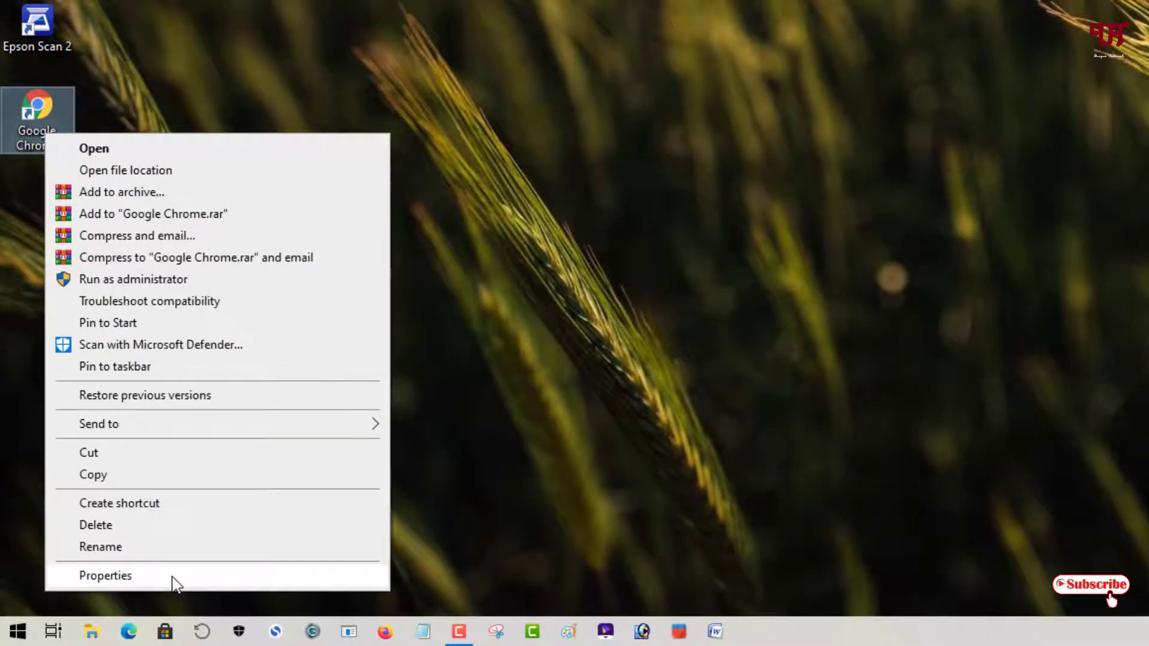
left_click(105, 576)
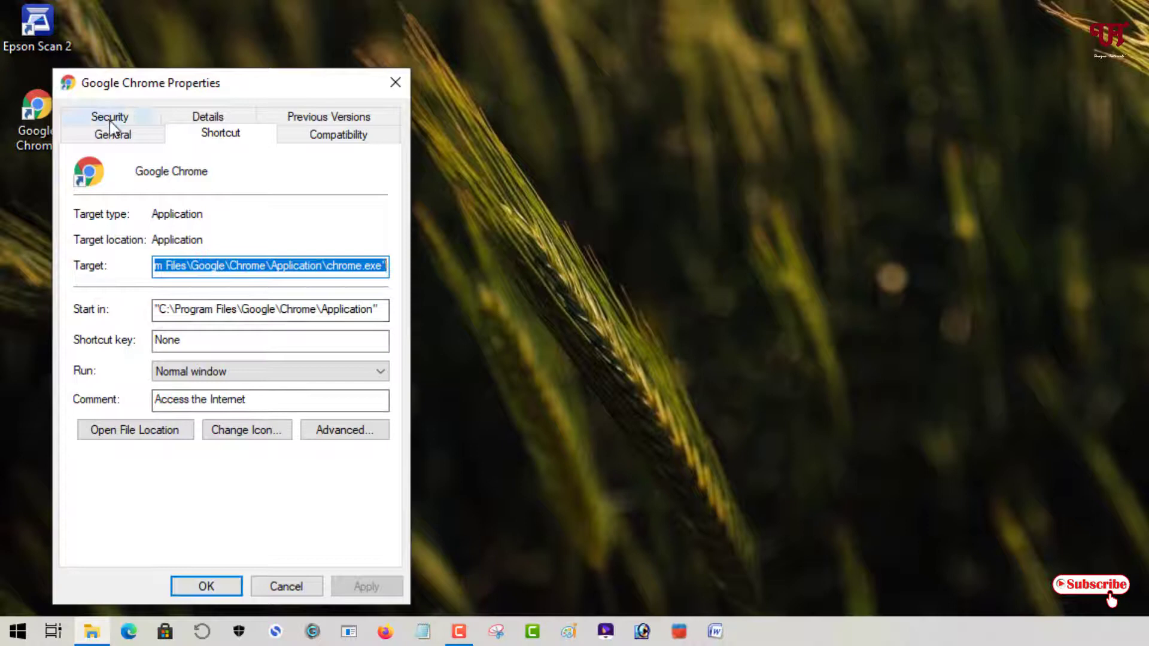
left_click(109, 116)
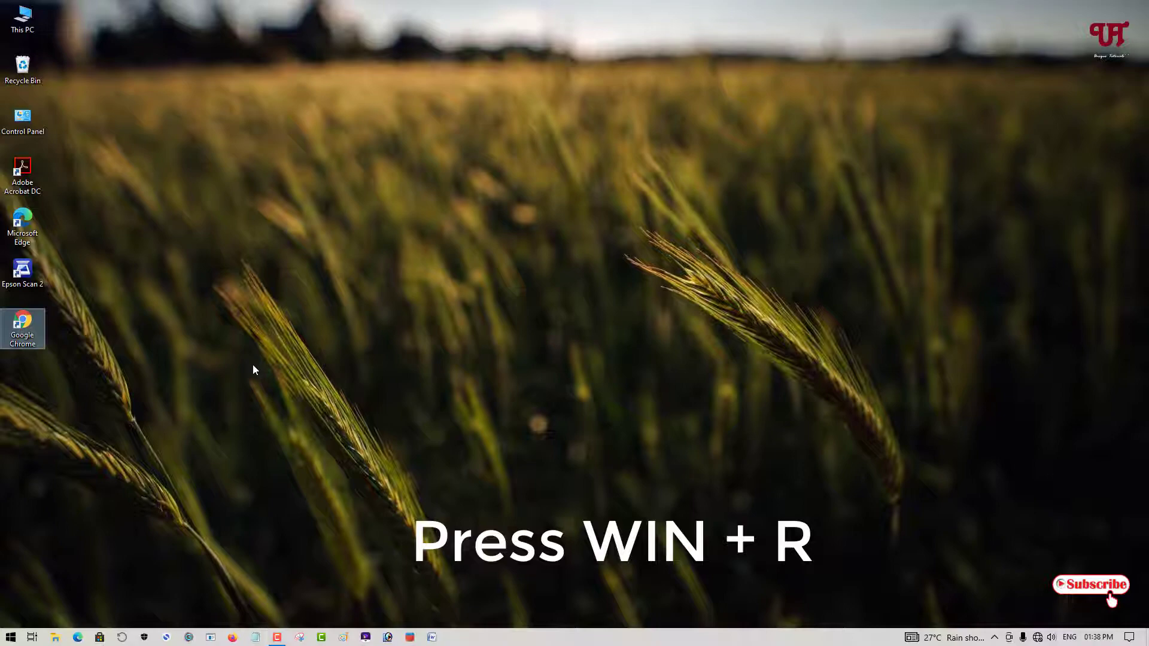
- Launch the Local Group Policy Editor via Run with gpedit.msc
key("Win+r")
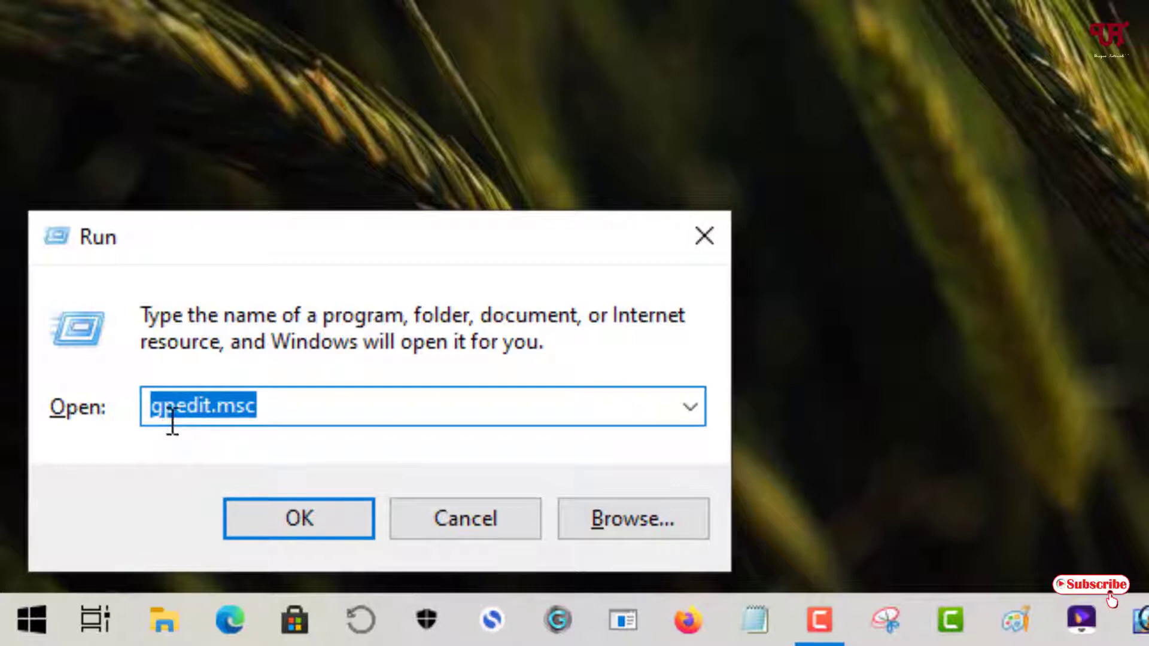
mouse_move(292, 416)
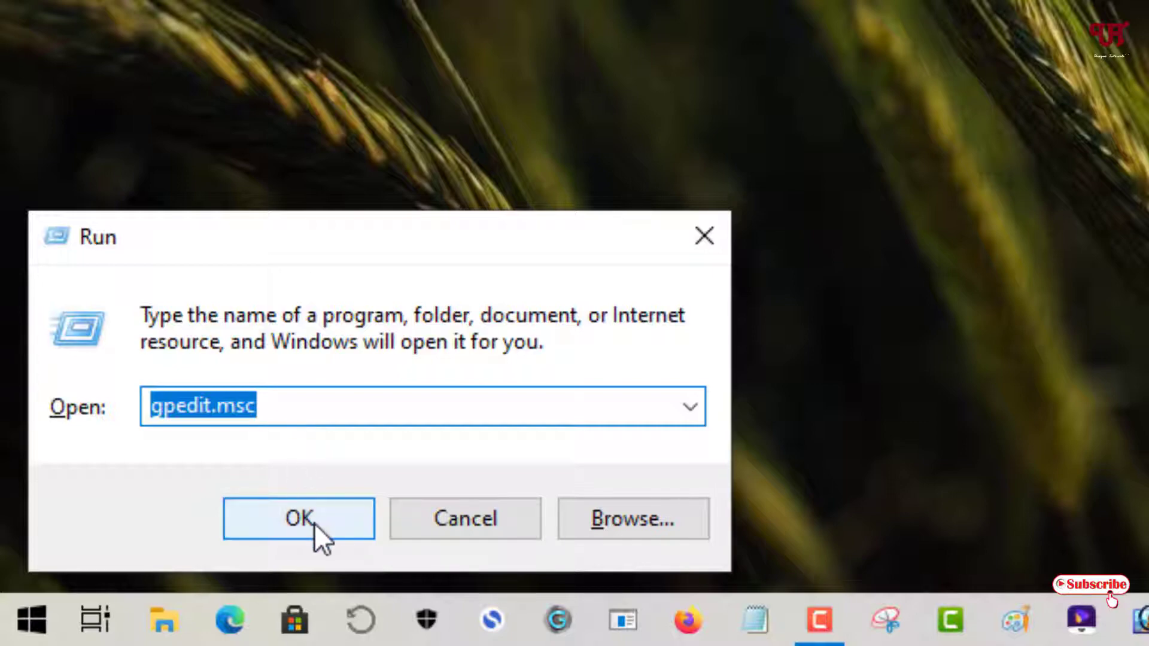
left_click(298, 518)
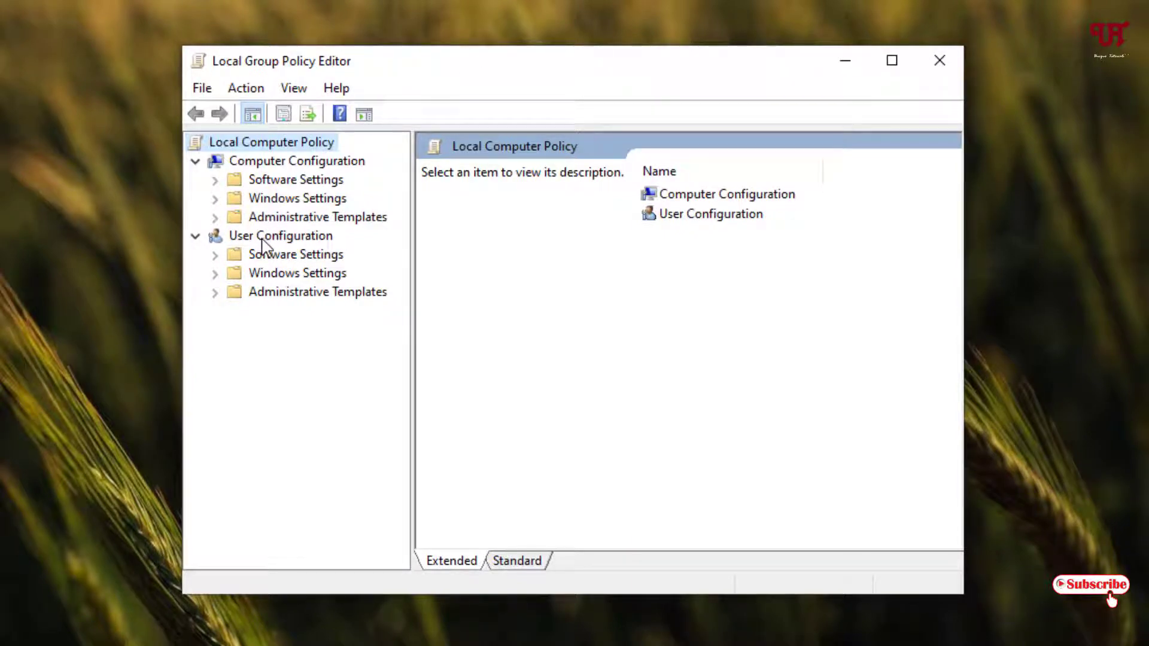
- Navigate User Configuration > Administrative Templates > Windows Components > File Explorer
left_click(280, 236)
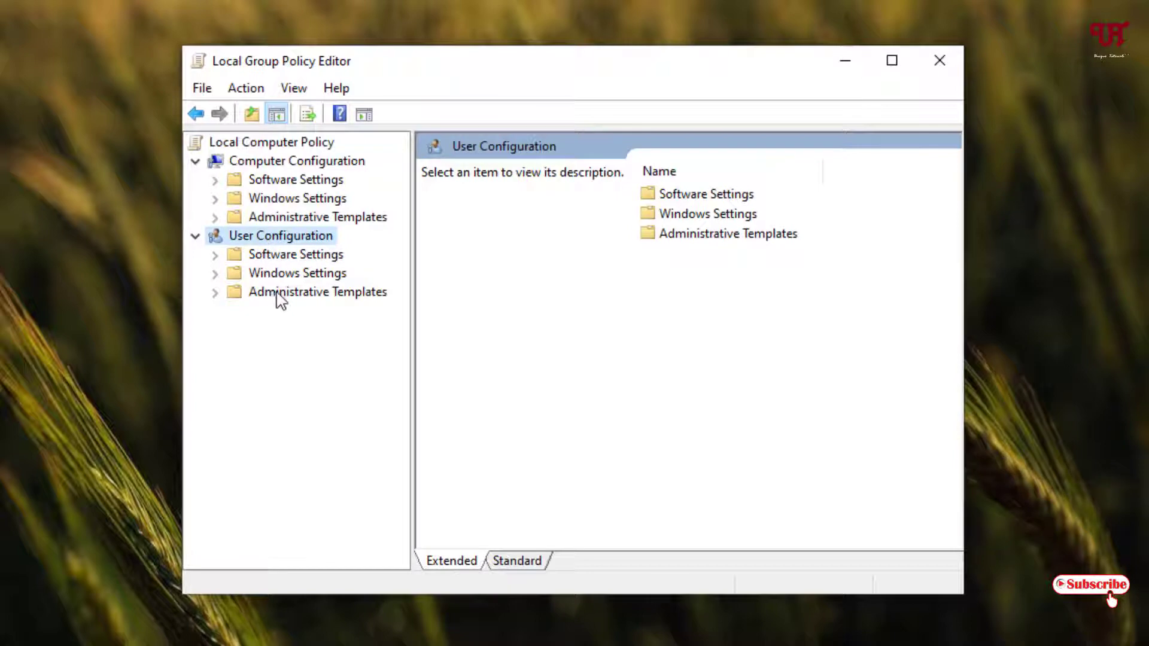
left_click(317, 291)
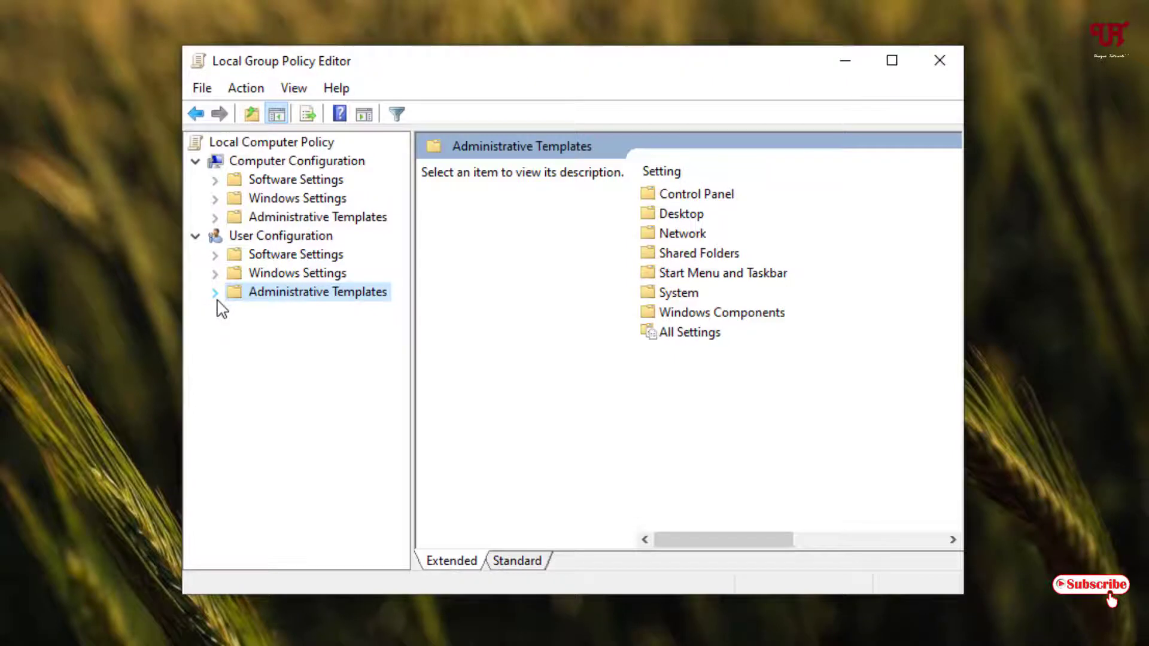
left_click(216, 292)
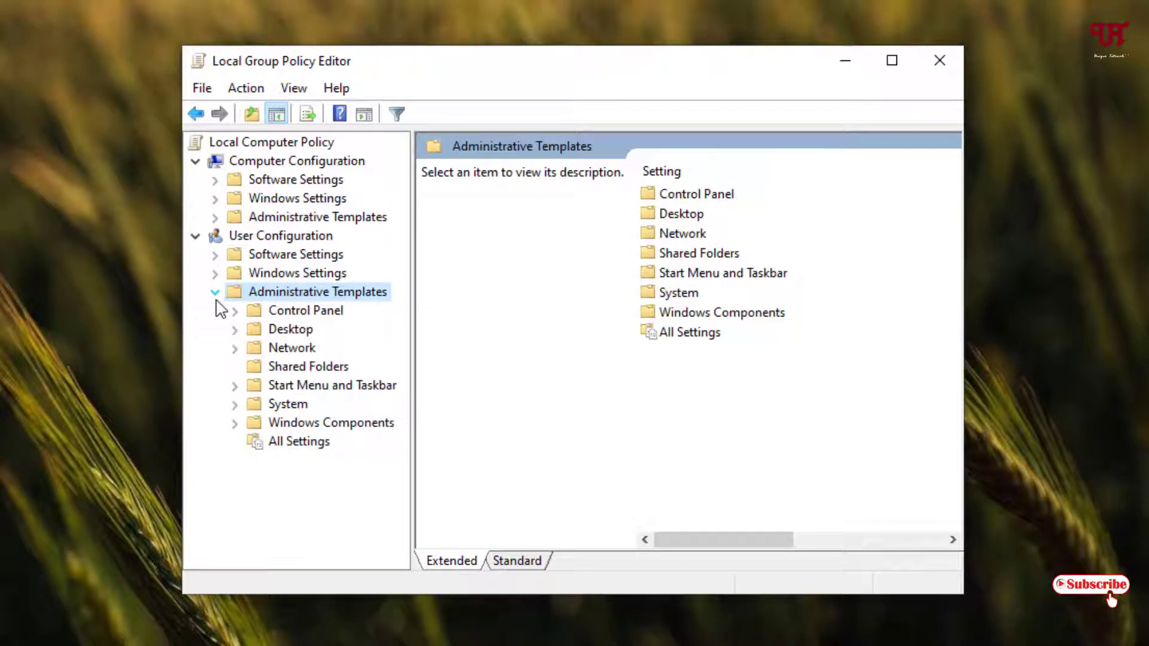
mouse_move(303, 432)
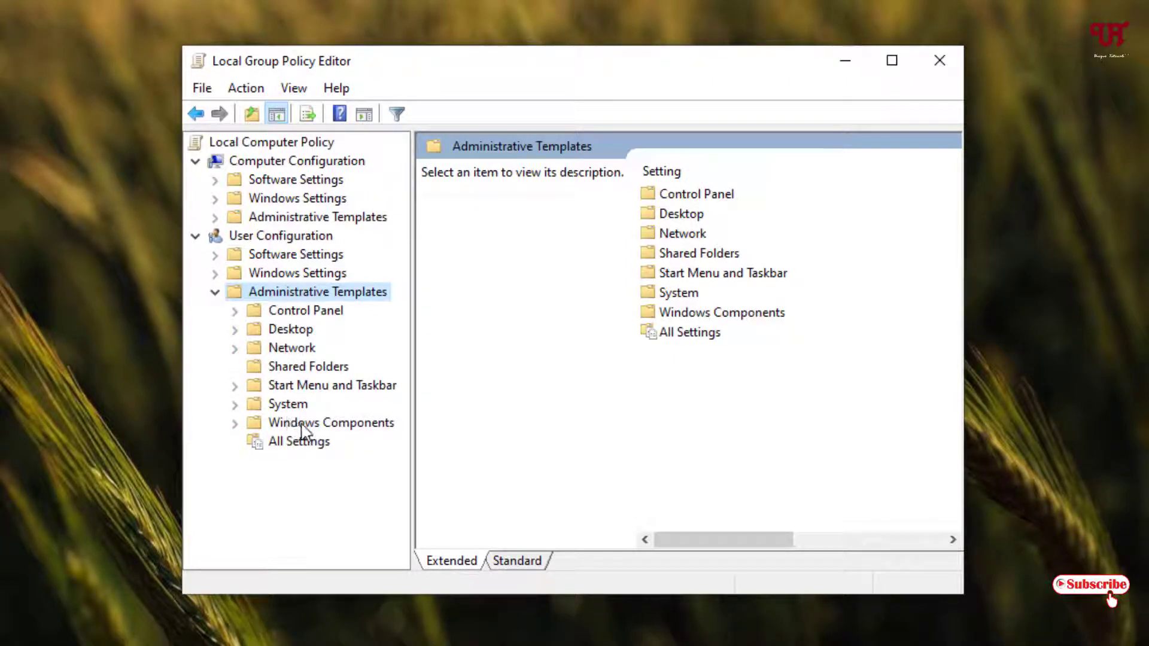
left_click(331, 423)
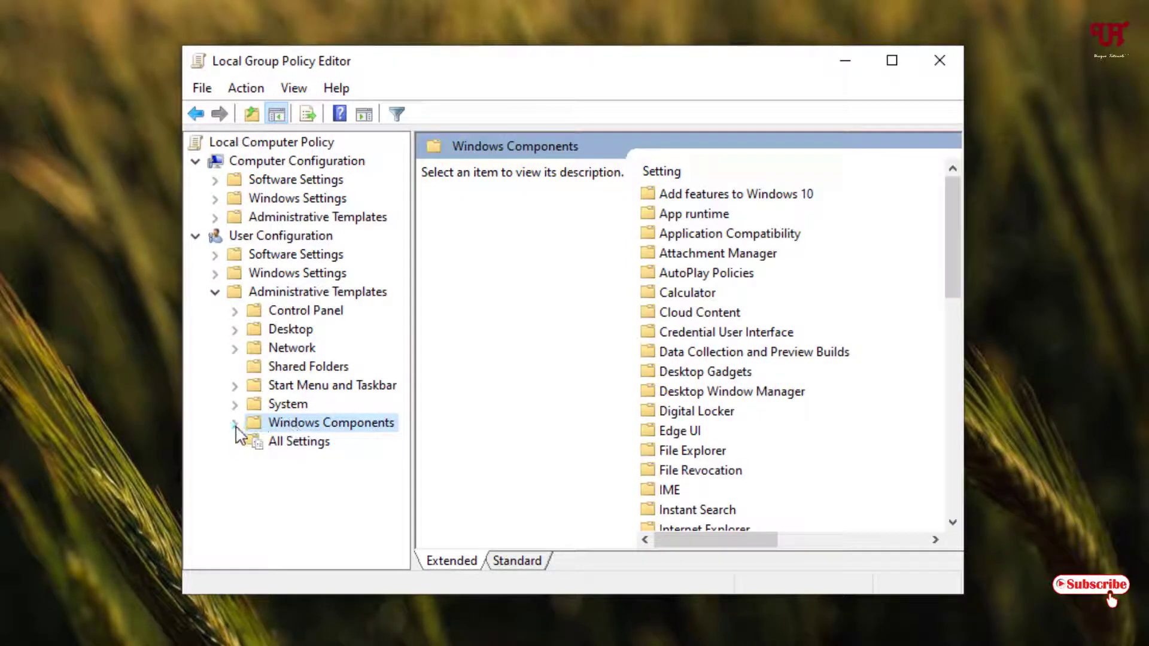
left_click(235, 422)
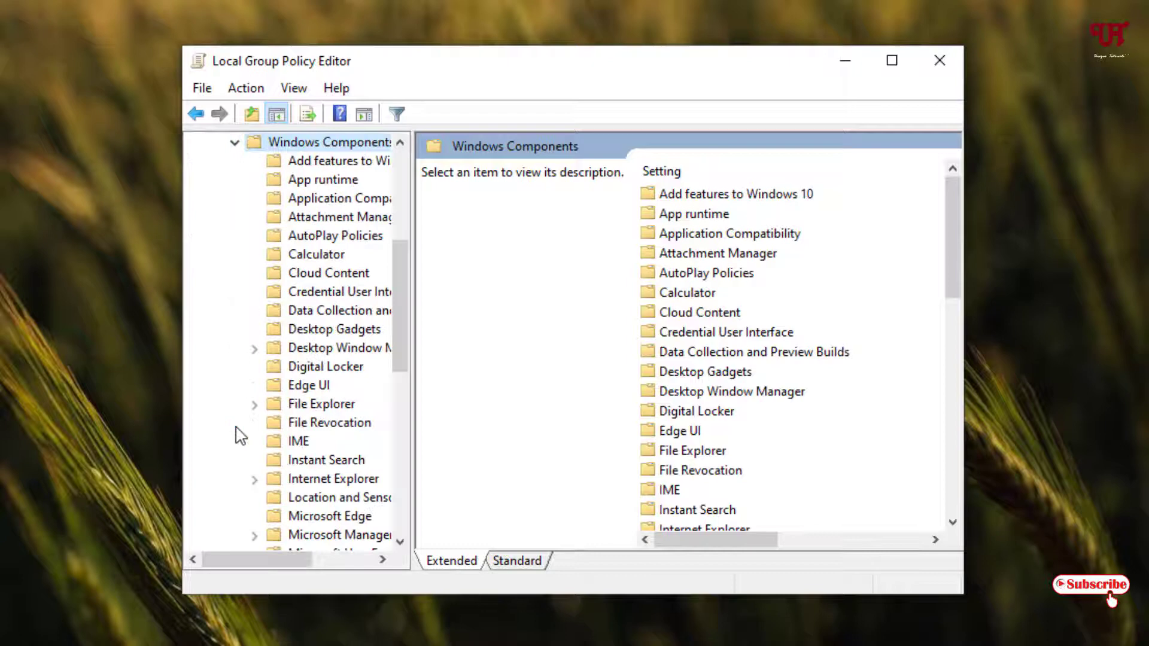
mouse_move(256, 430)
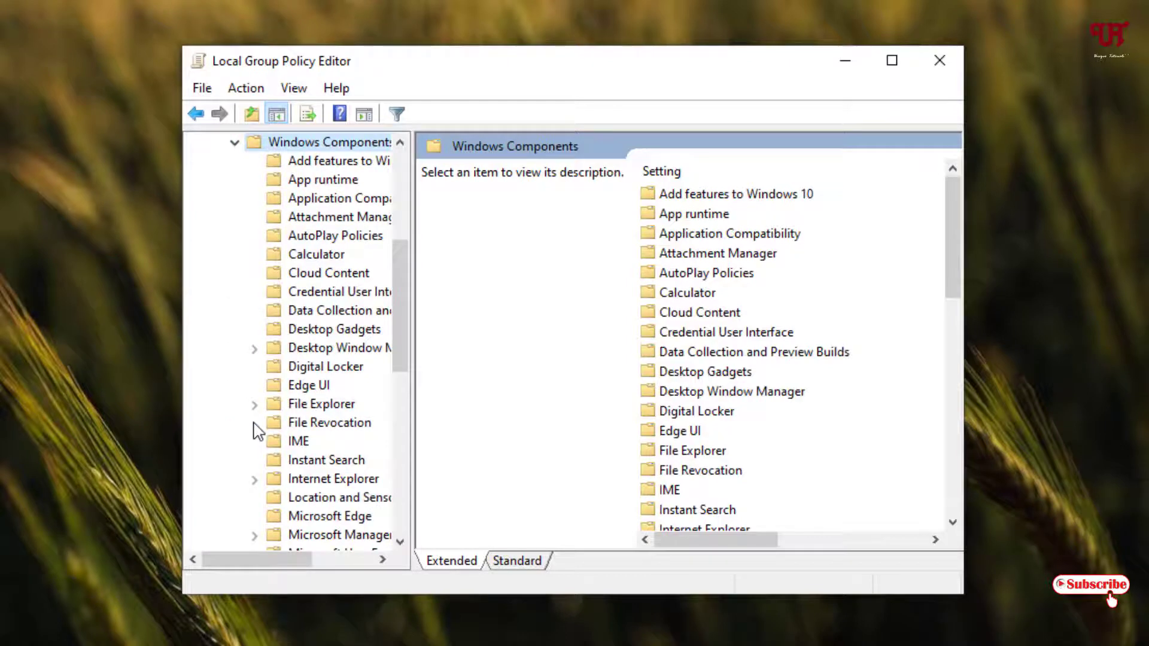
mouse_move(325, 427)
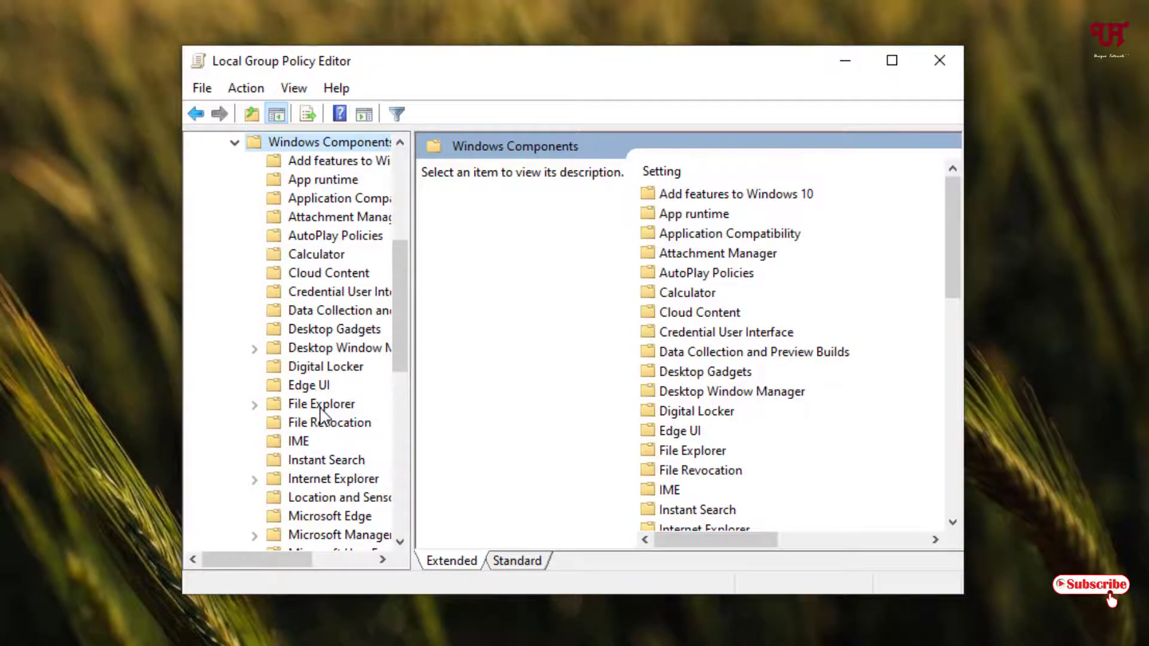
left_click(321, 404)
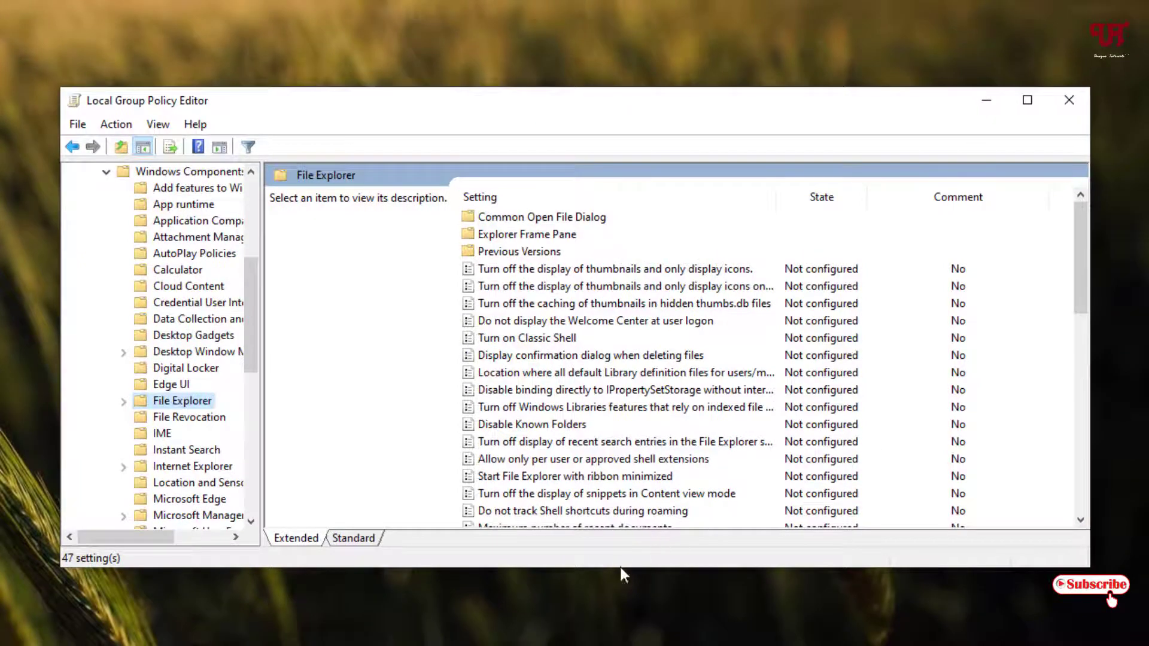
- Select the Remove Security tab policy in the File Explorer list to show its description
scroll("down", 3)
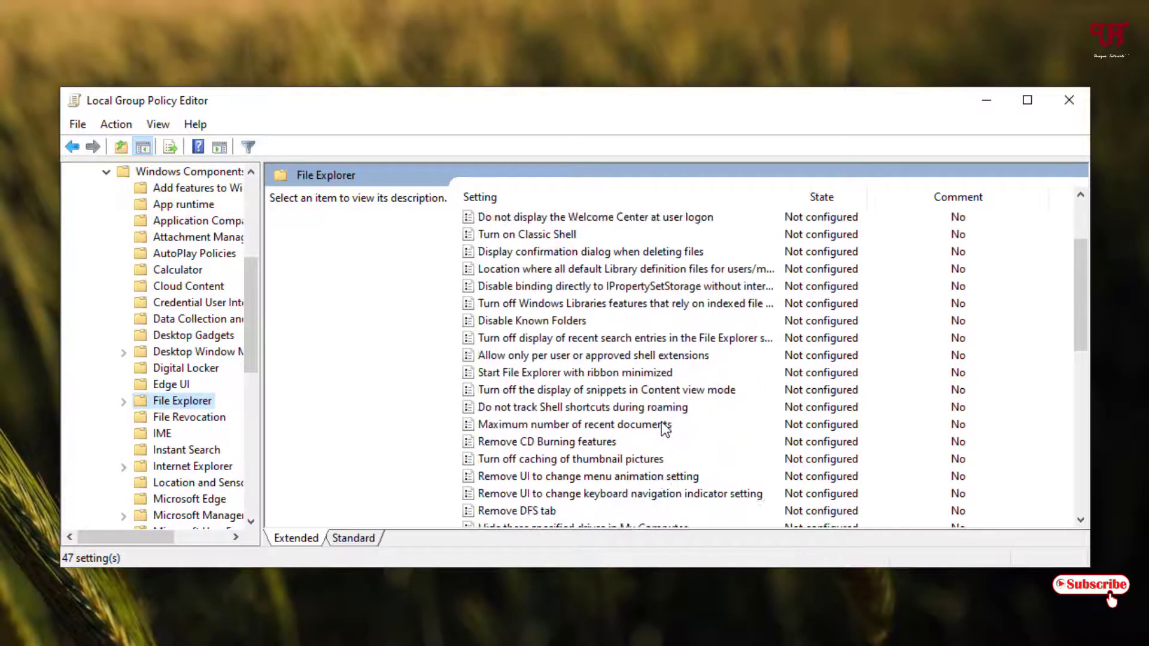
scroll("down", 3)
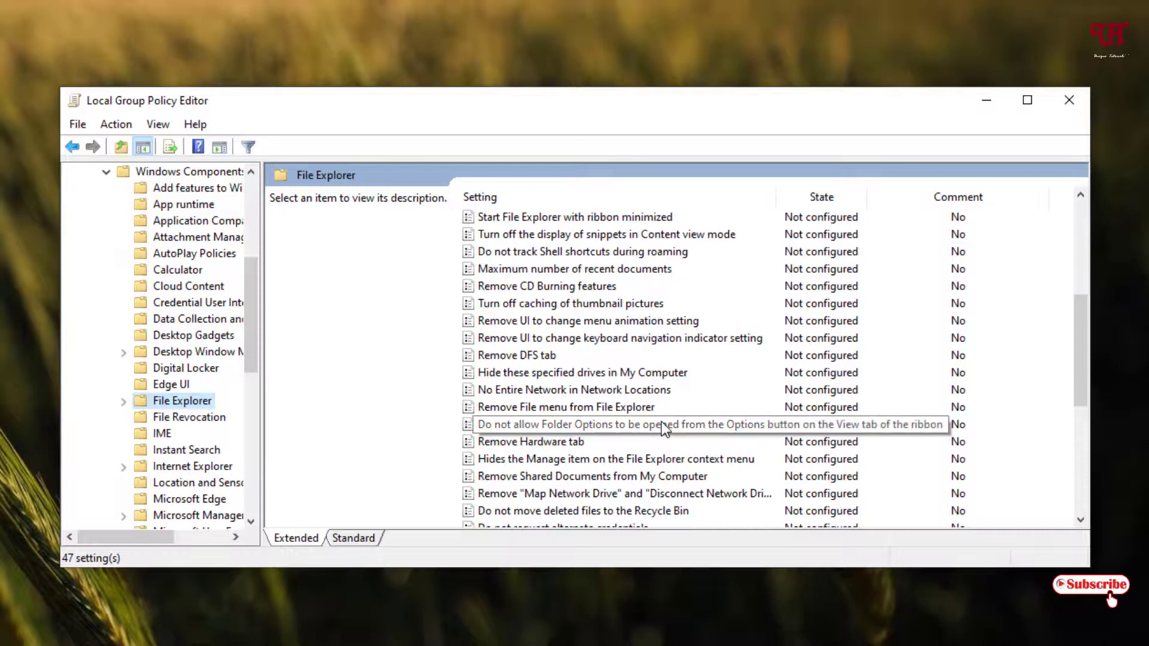
scroll("down", 3)
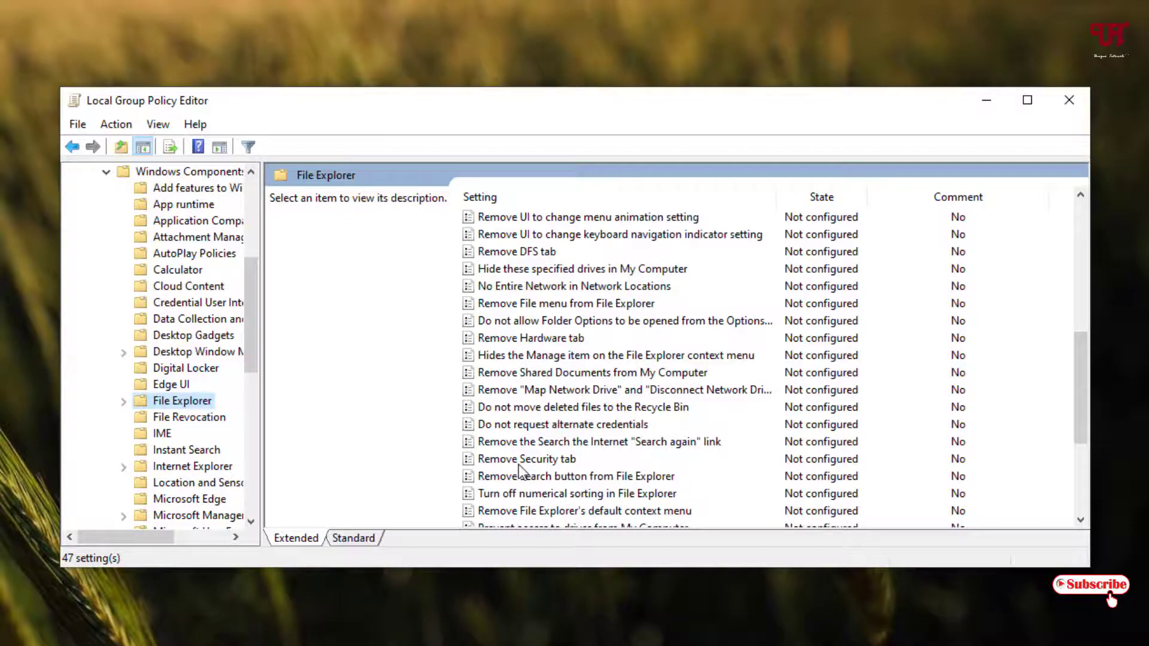
left_click(526, 459)
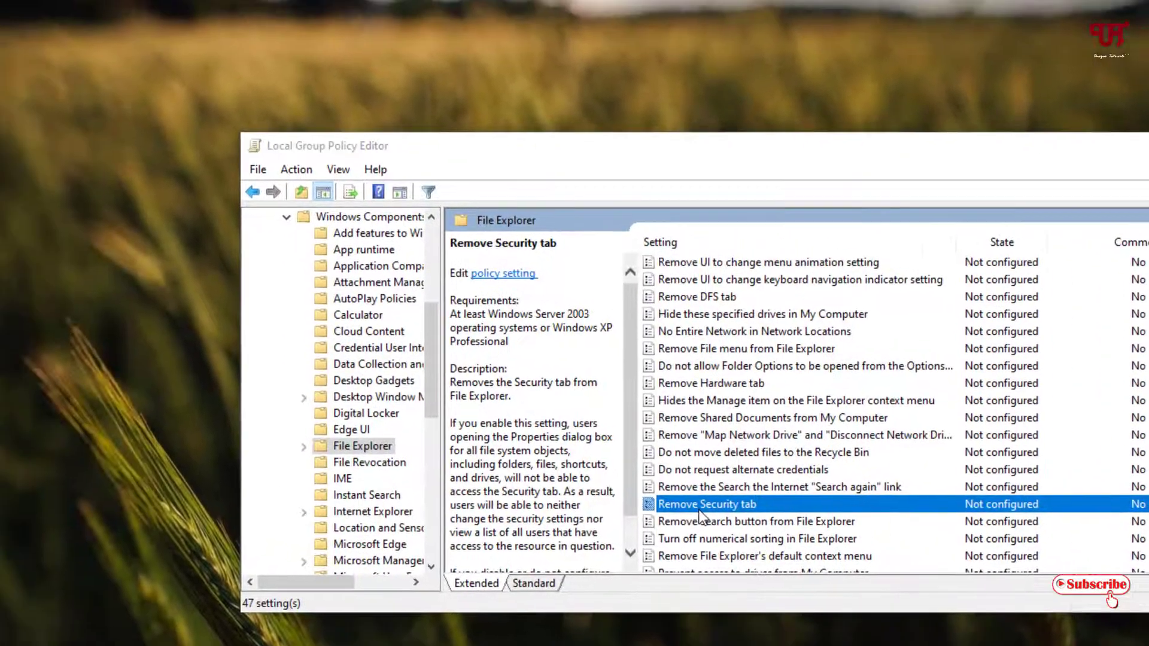
- Set the Remove Security tab policy to Enabled and apply it
double_click(706, 504)
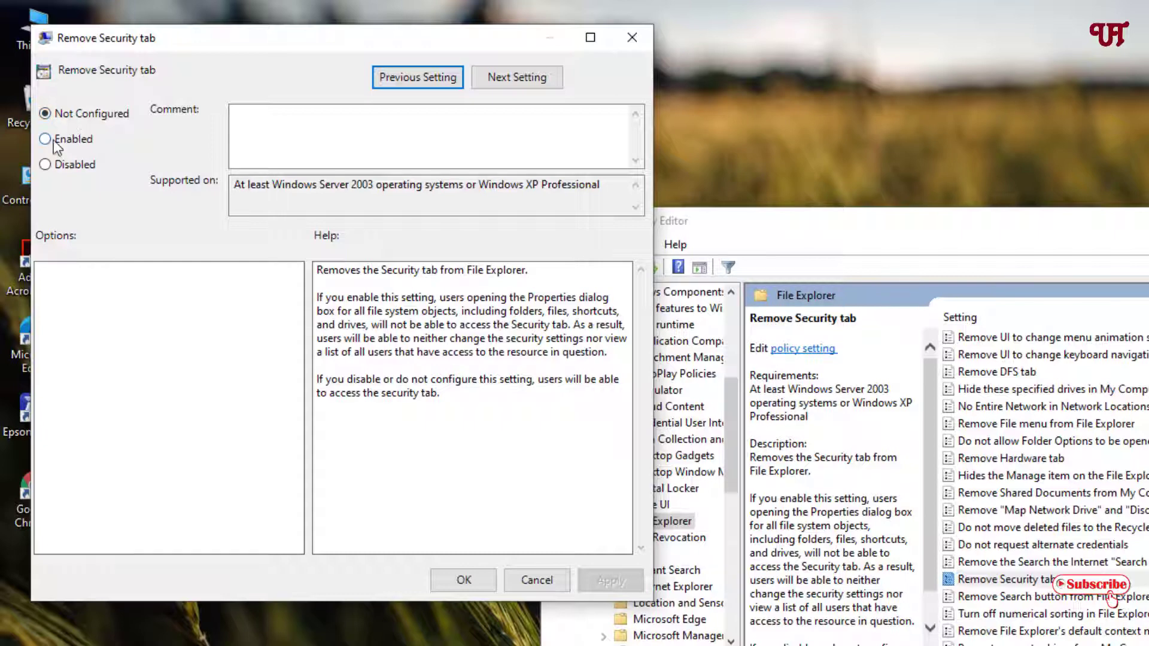
left_click(45, 139)
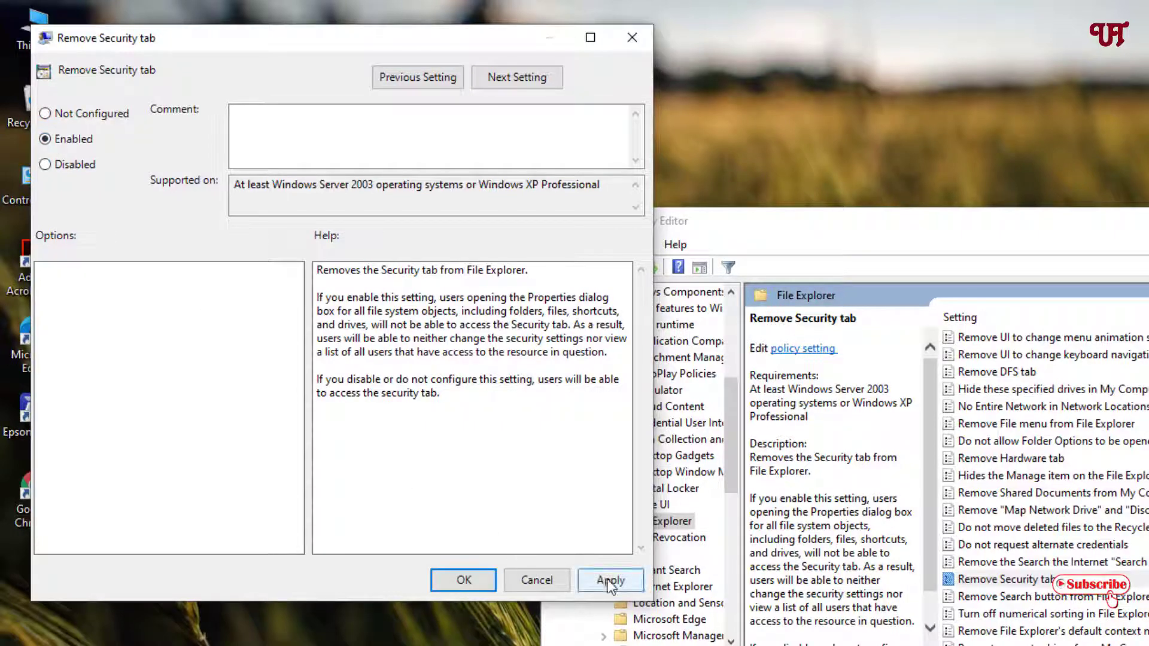
left_click(610, 579)
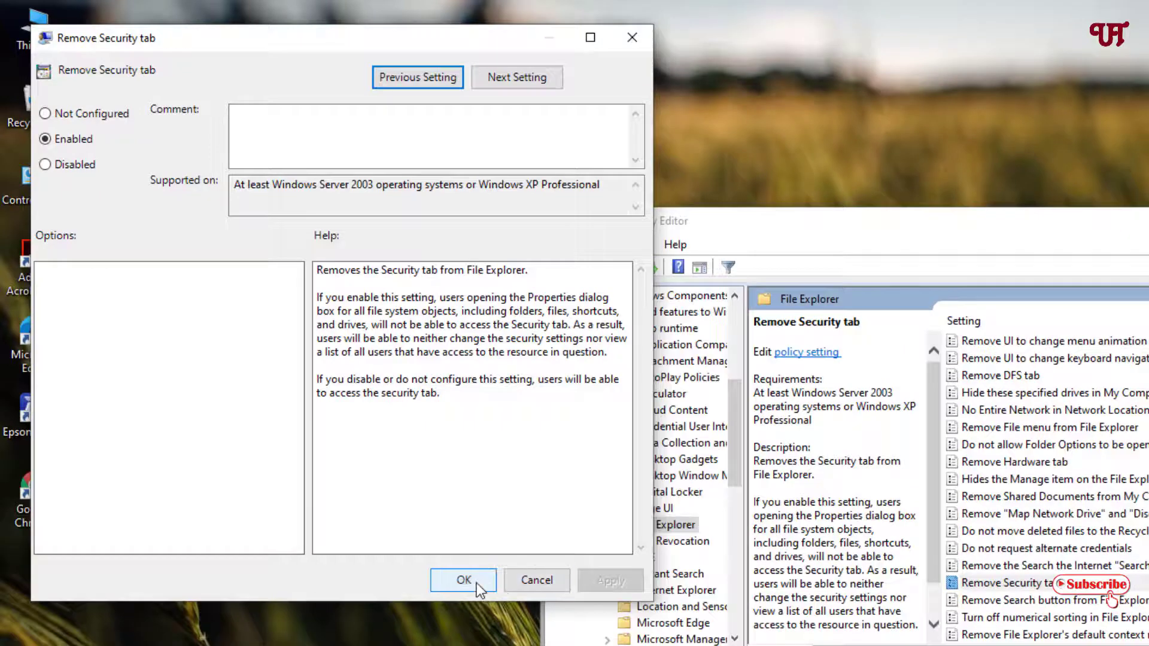
left_click(462, 579)
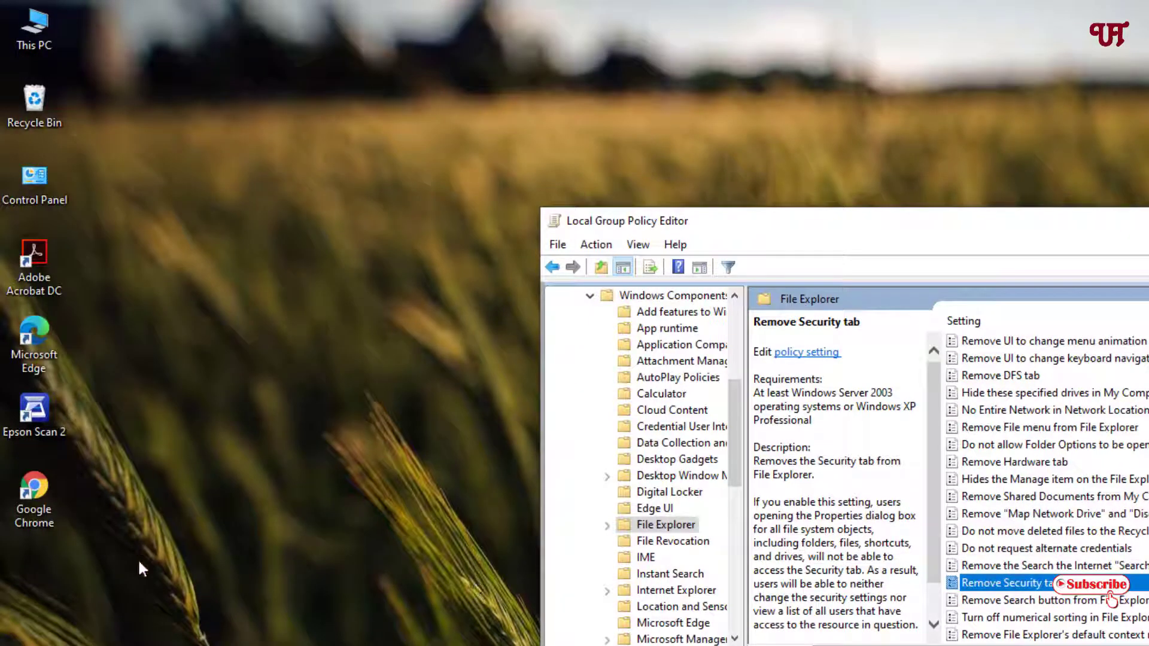
mouse_move(168, 551)
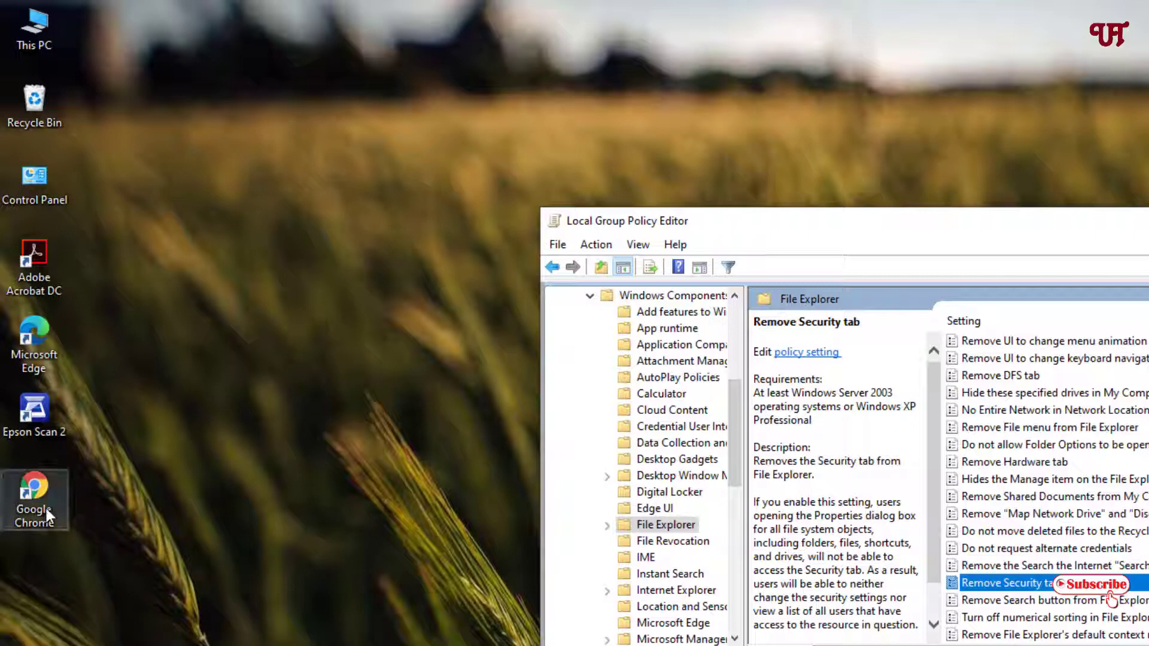
right_click(35, 500)
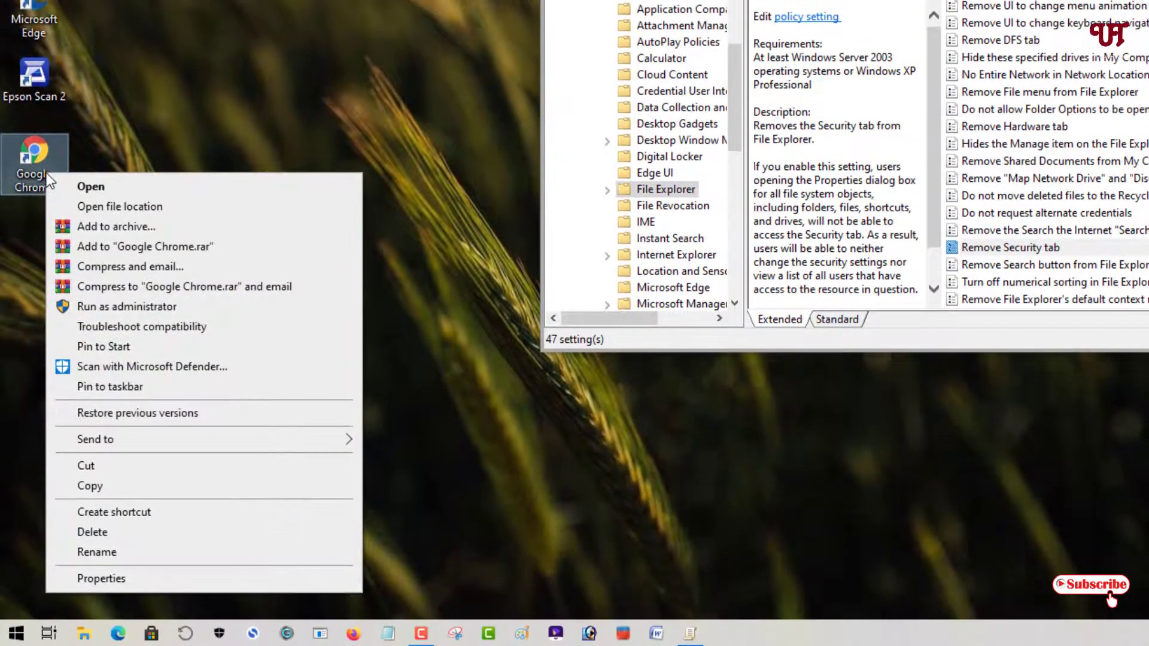
left_click(100, 579)
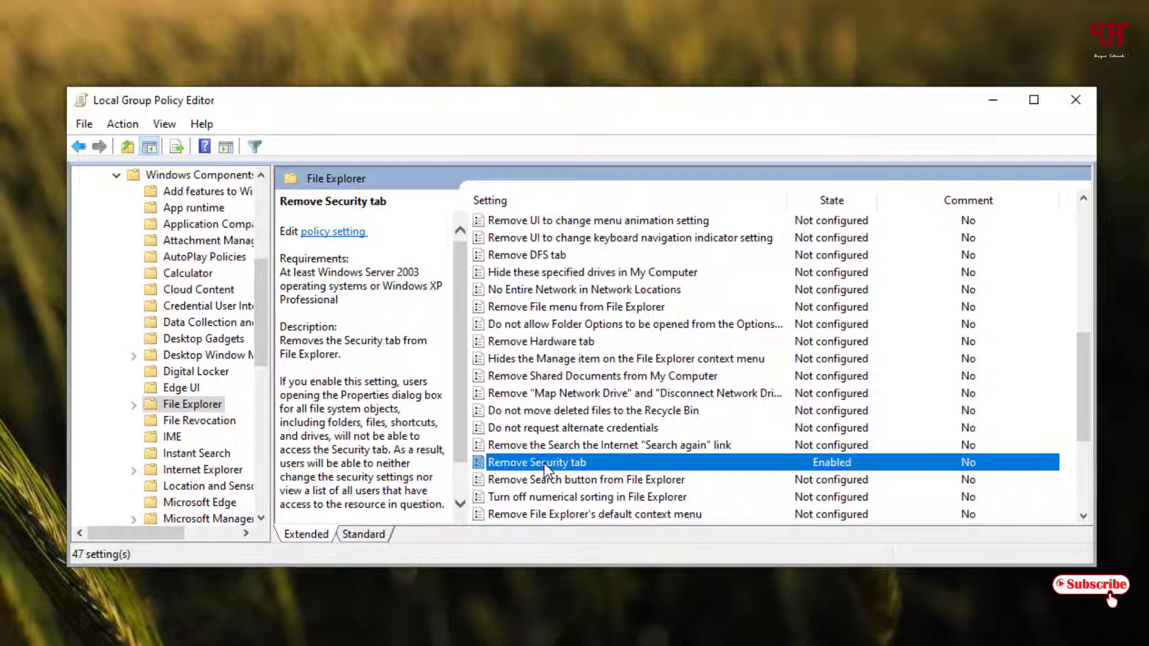
- Return the Remove Security tab policy to Not Configured and apply it
double_click(536, 462)
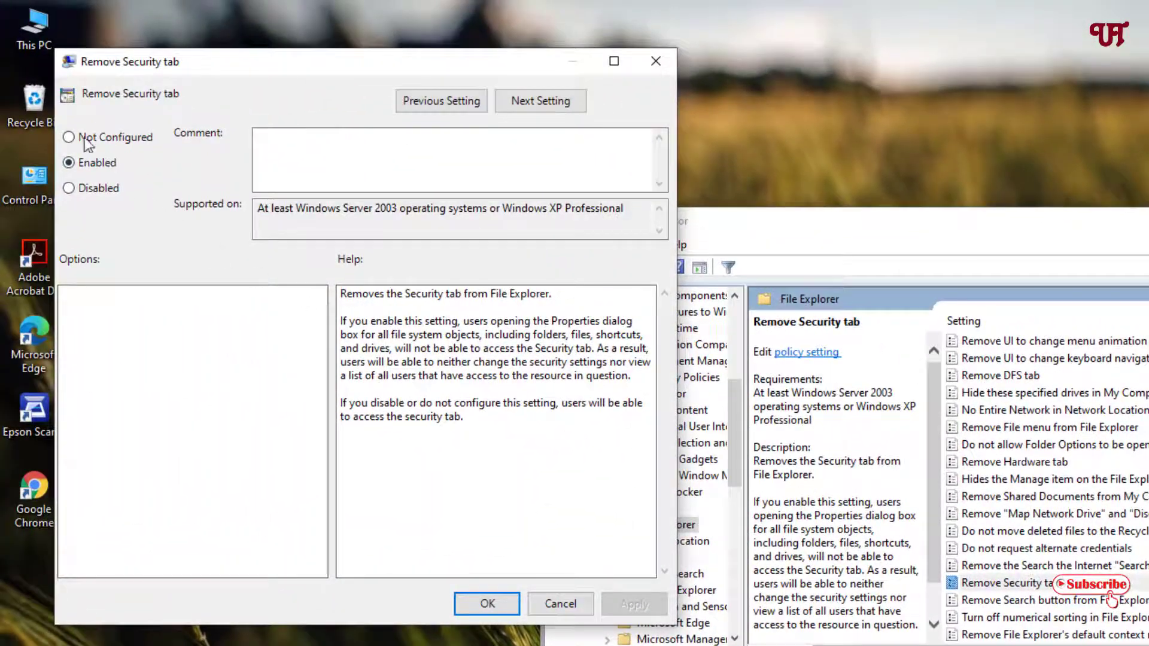
left_click(70, 136)
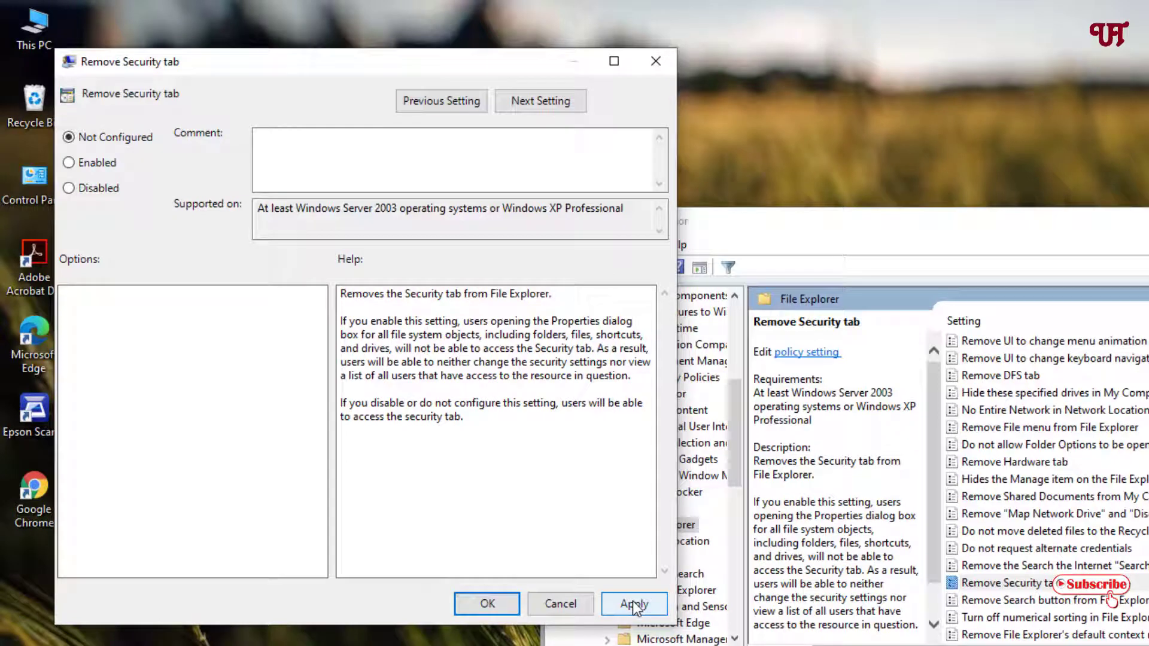
left_click(559, 604)
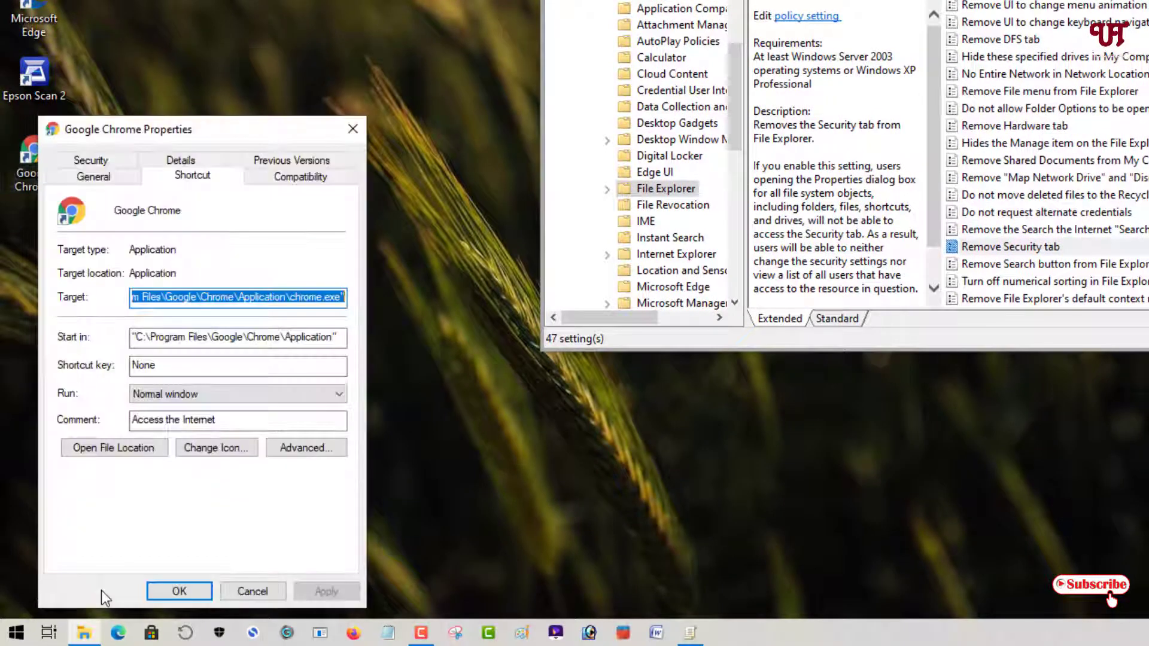
mouse_move(90, 159)
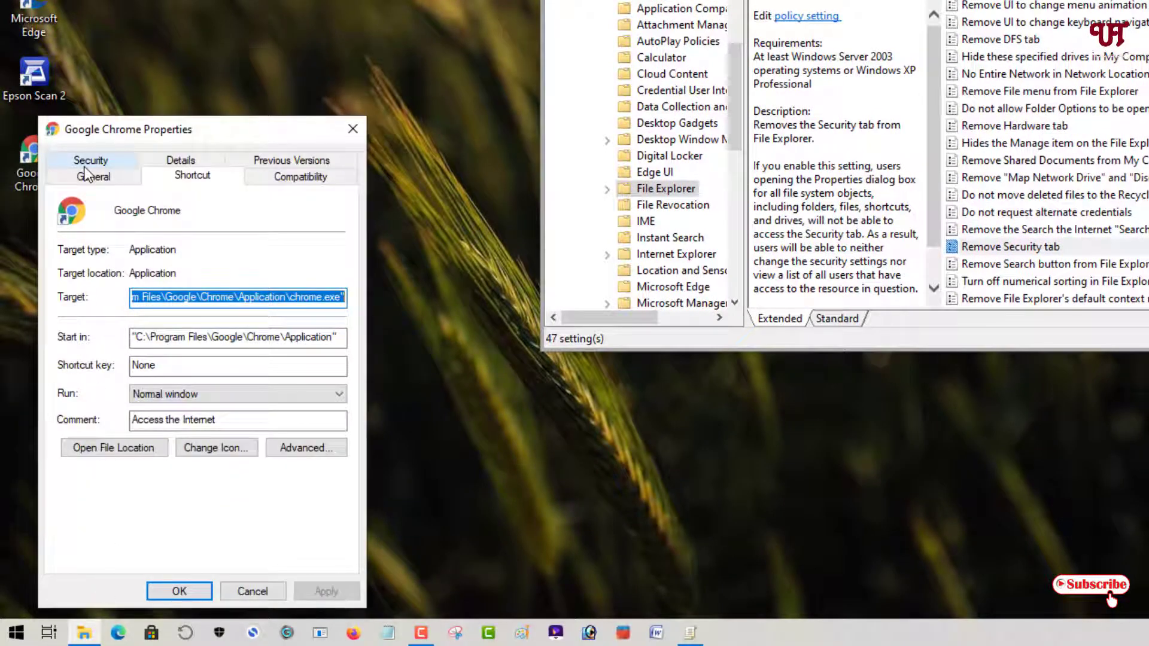
- View the restored Security tab in Chrome's shortcut Properties, then close the dialog and the editor
left_click(90, 160)
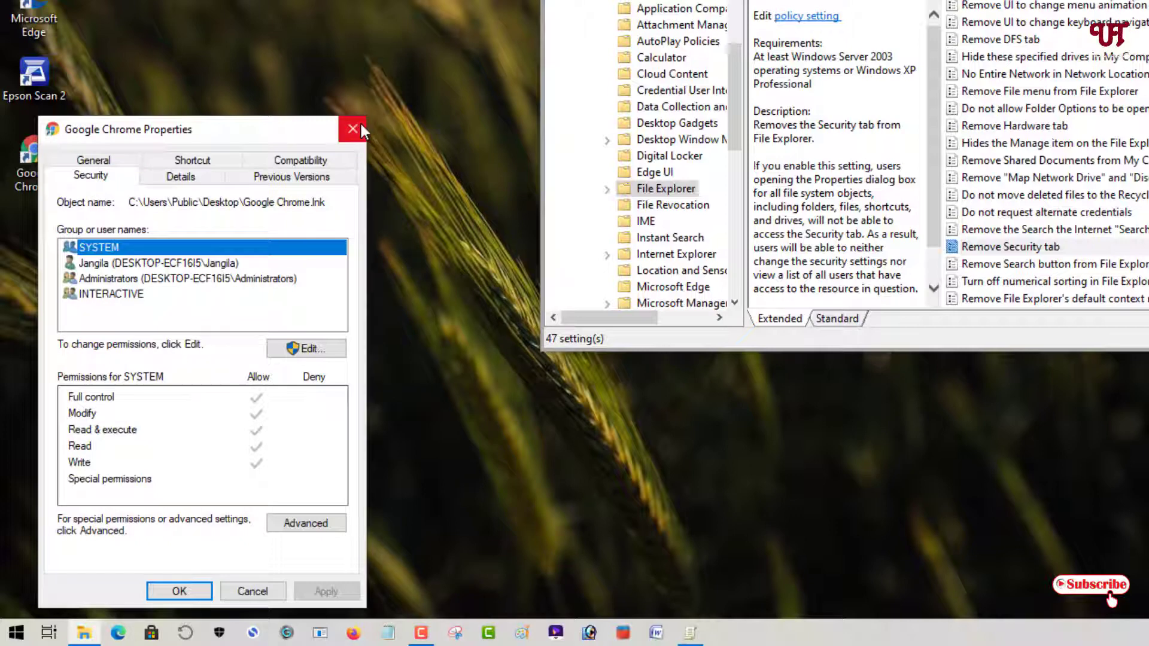
mouse_move(352, 129)
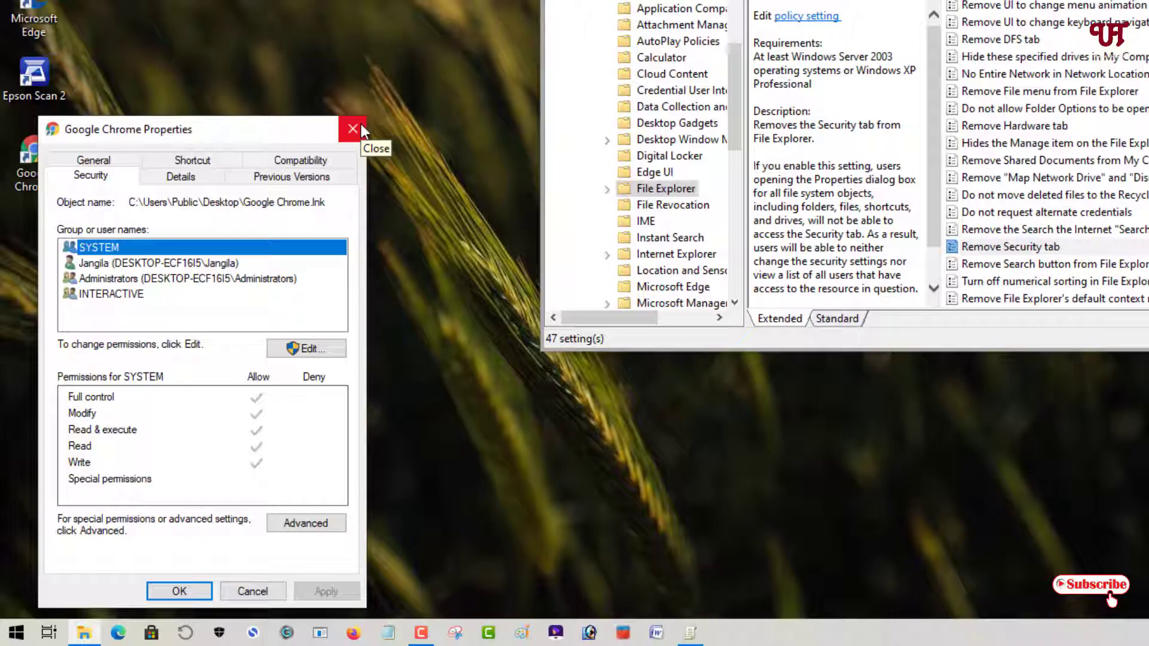
left_click(351, 129)
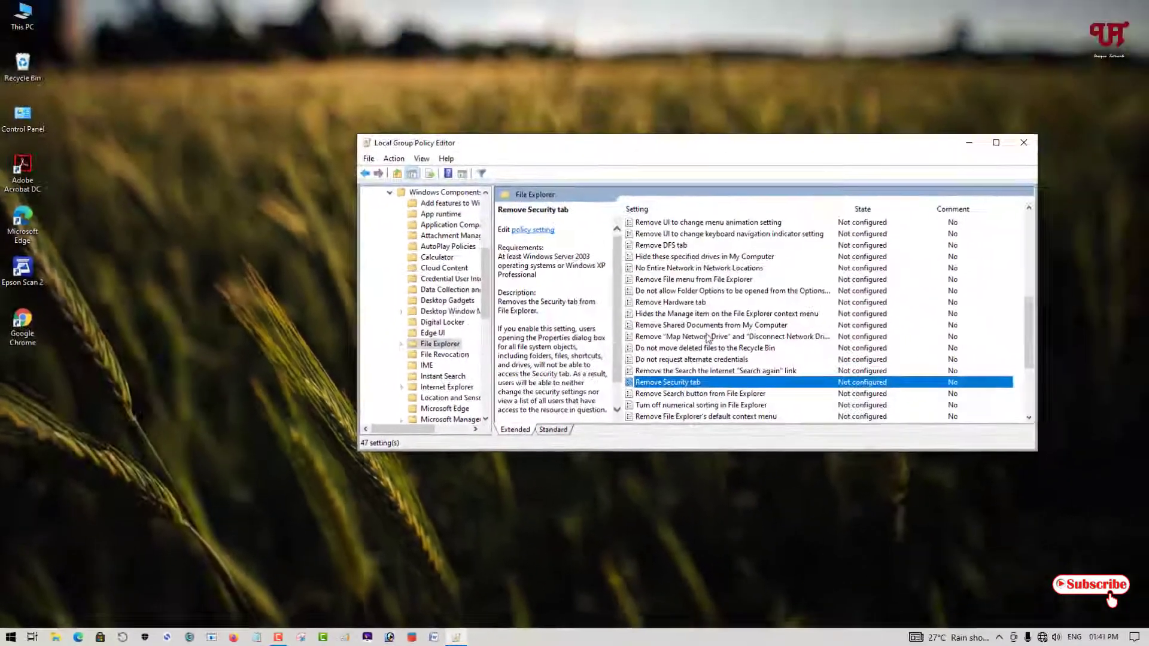
left_click(1023, 143)
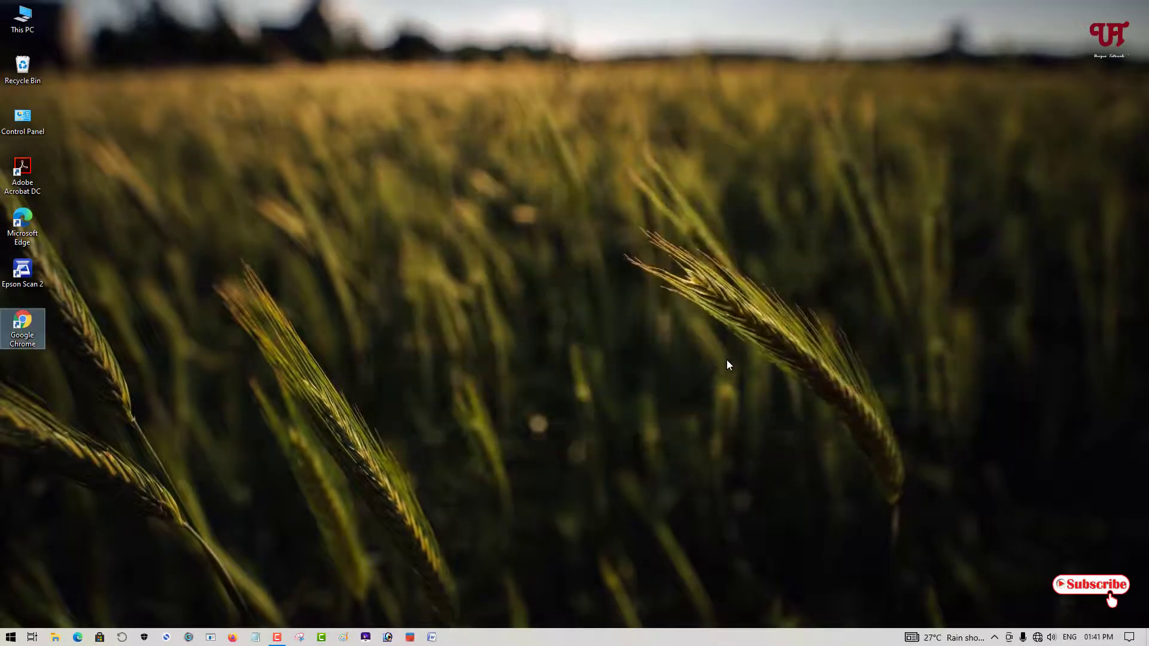